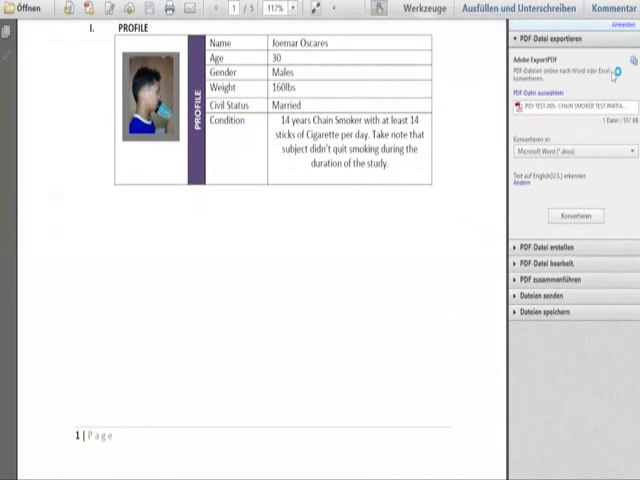
scroll("up", 3)
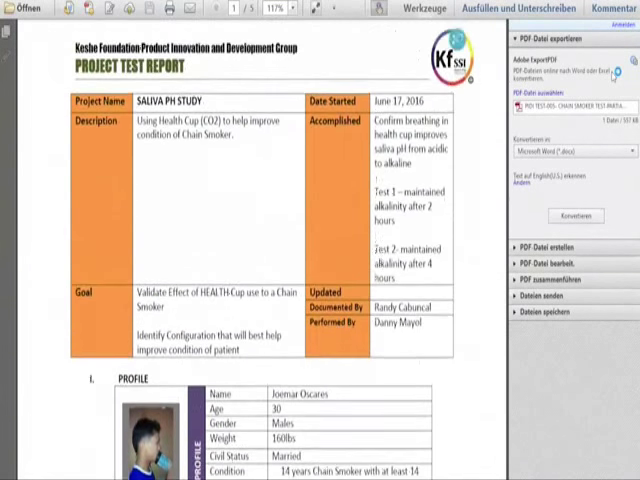
scroll("down", 3)
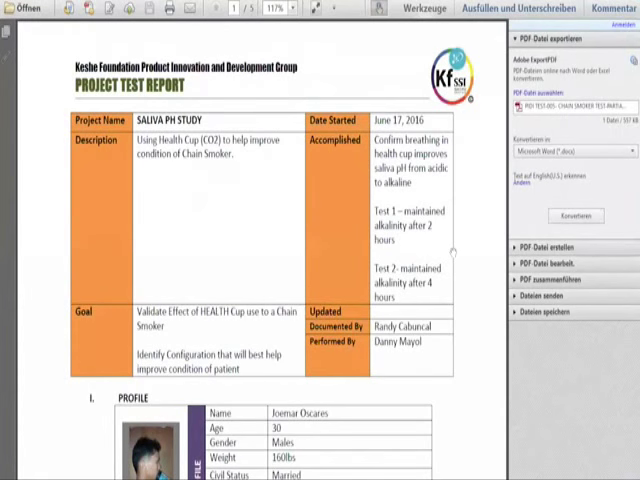
scroll("down", 3)
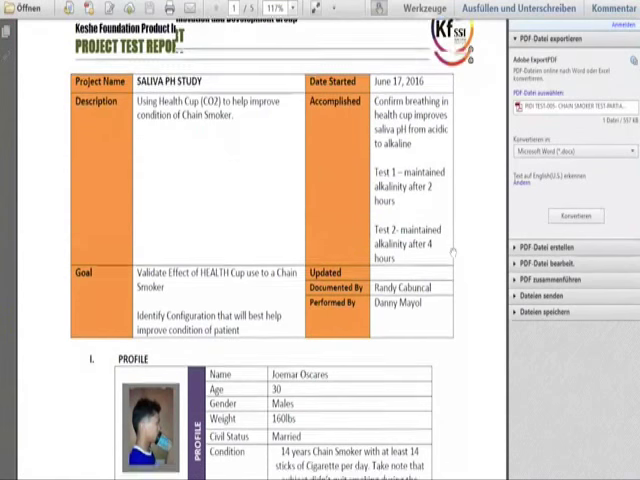
scroll("down", 3)
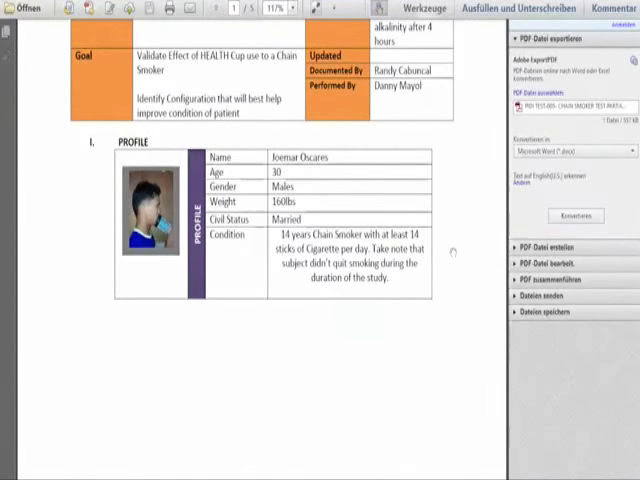
scroll("down", 3)
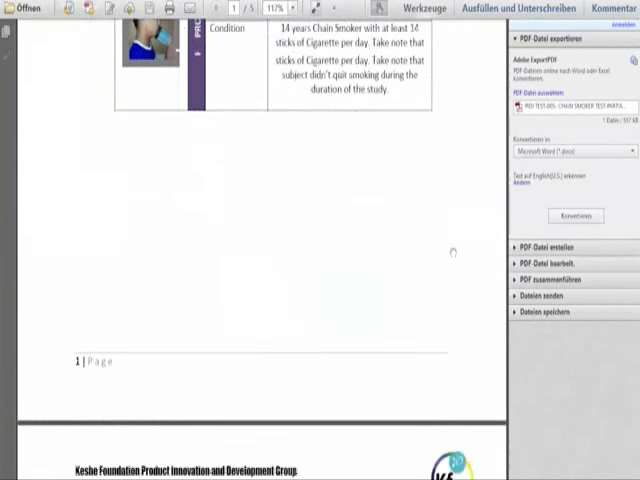
scroll("down", 3)
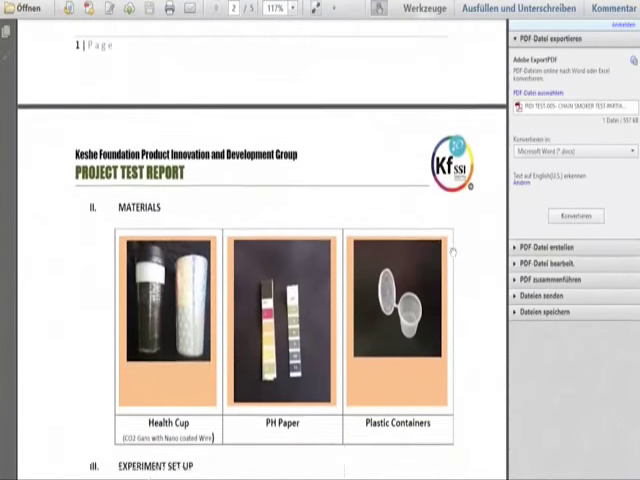
scroll("down", 3)
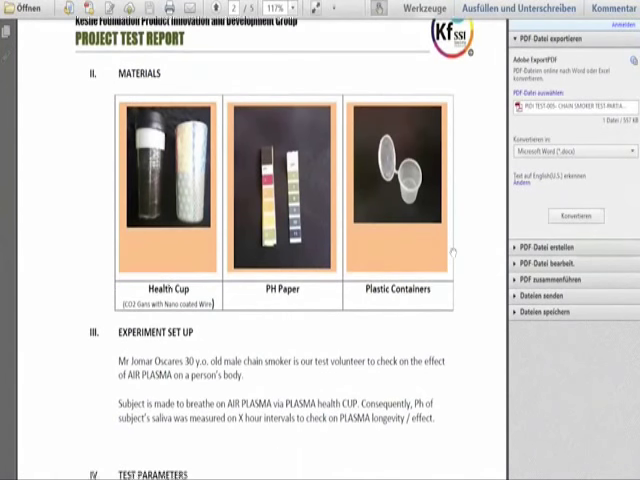
scroll("down", 3)
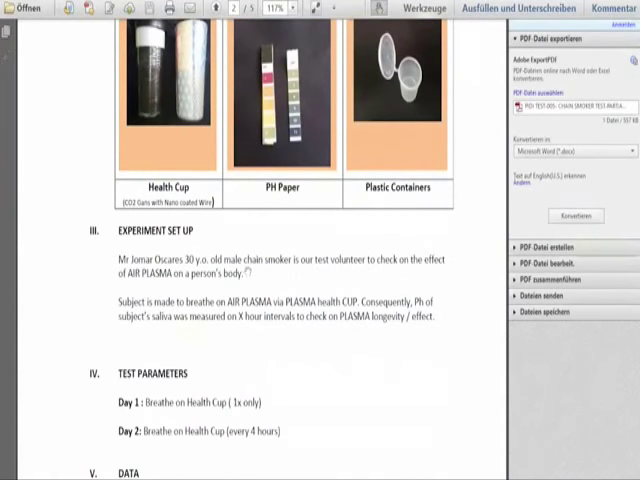
mouse_move(256, 278)
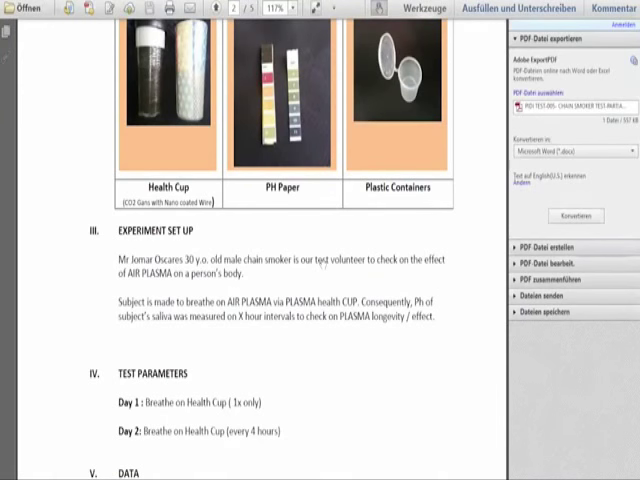
scroll("down", 3)
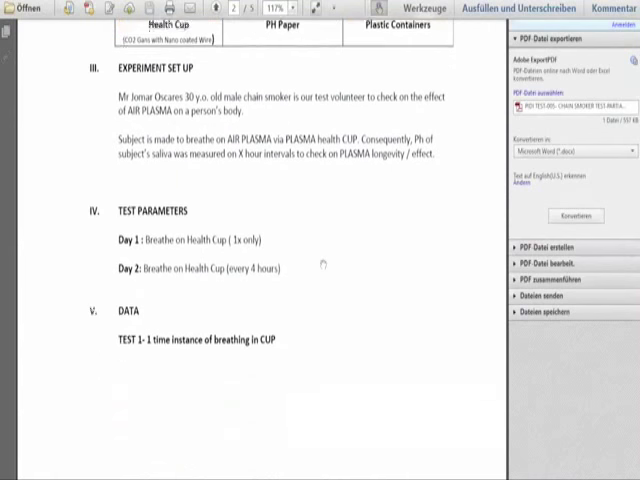
scroll("down", 3)
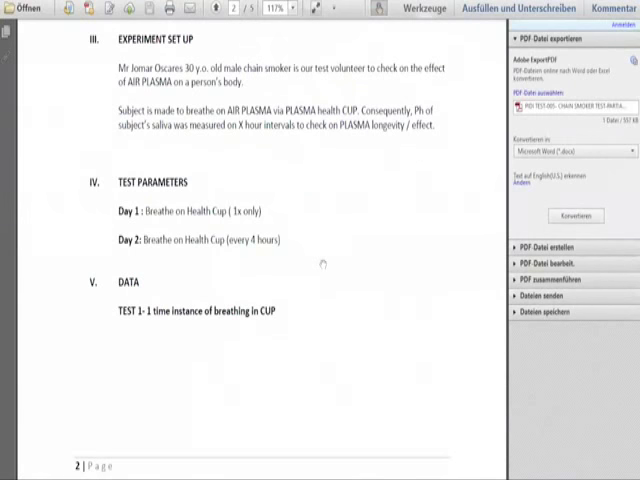
scroll("up", 3)
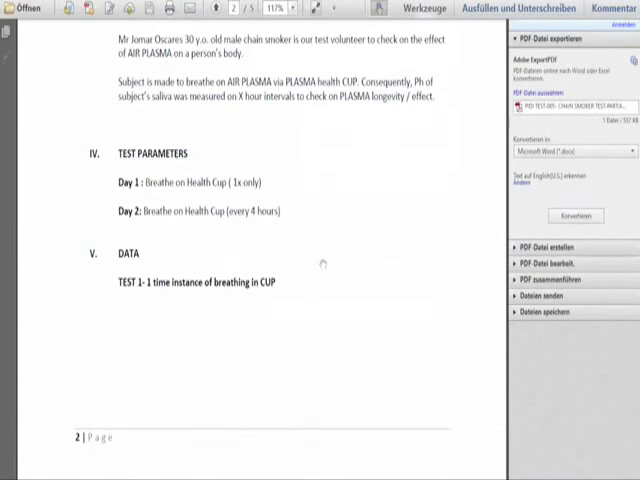
scroll("down", 3)
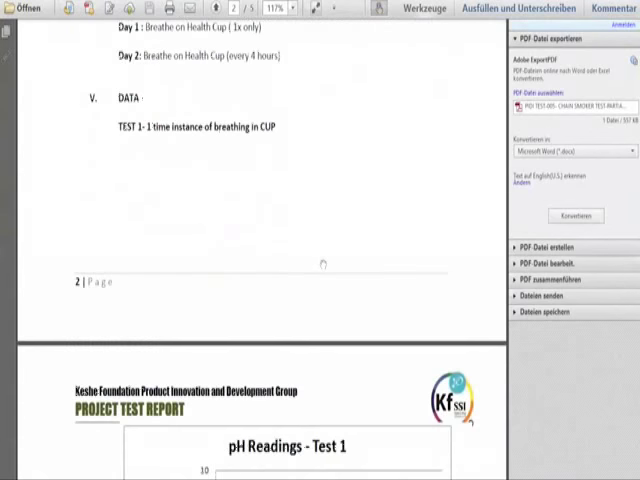
scroll("down", 3)
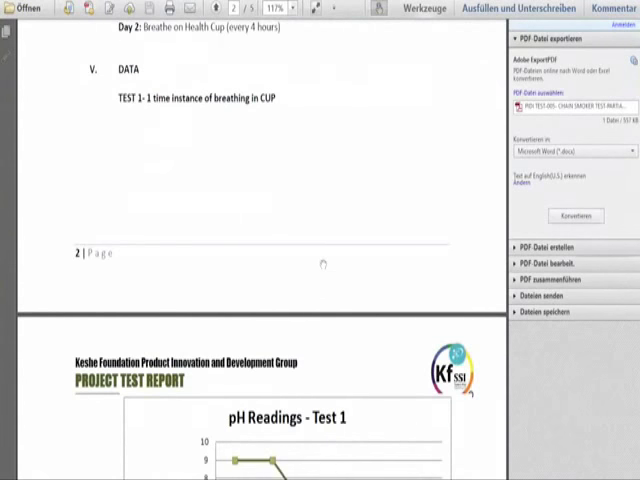
scroll("down", 3)
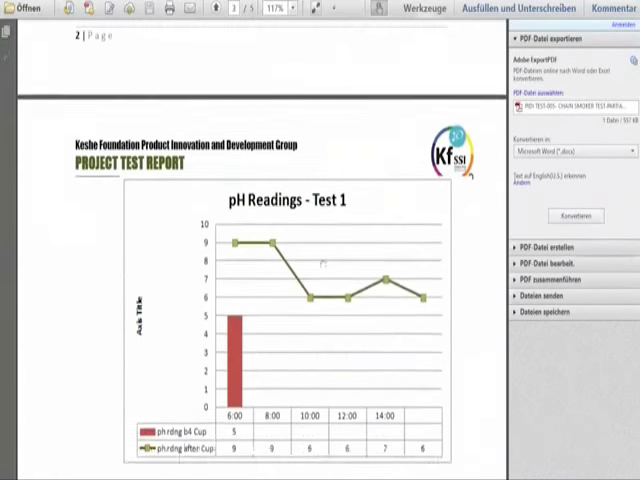
scroll("down", 3)
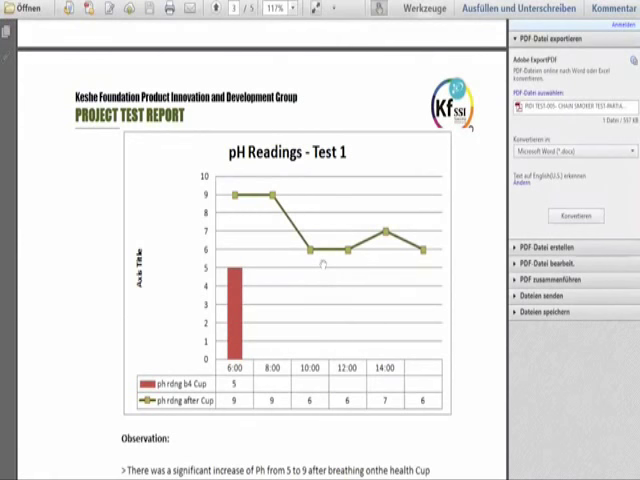
scroll("down", 3)
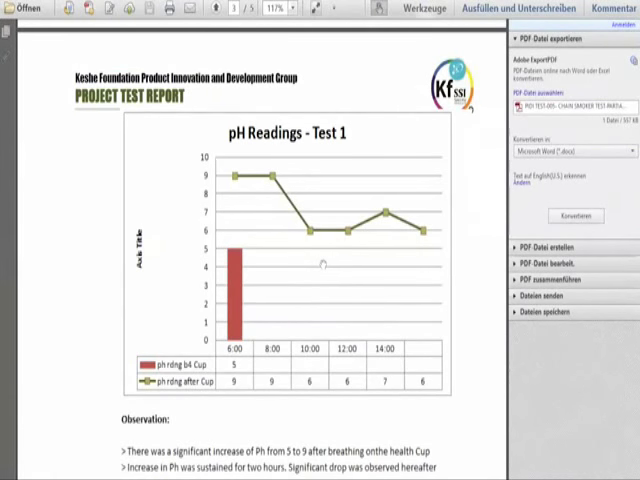
scroll("down", 3)
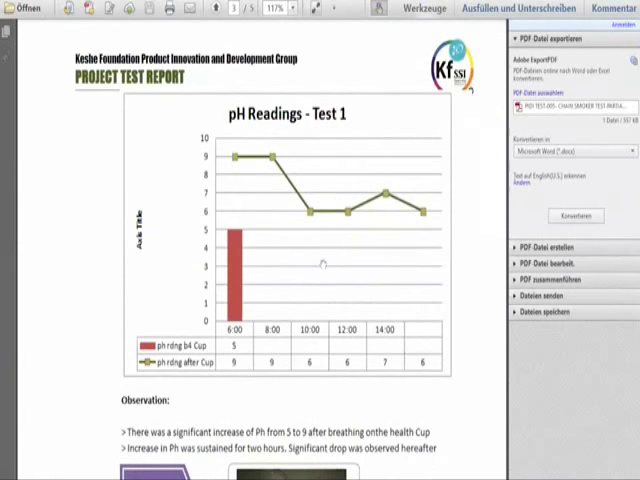
scroll("down", 3)
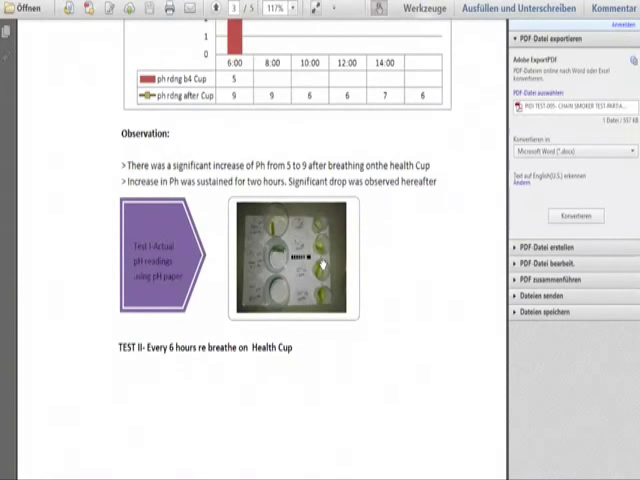
scroll("down", 3)
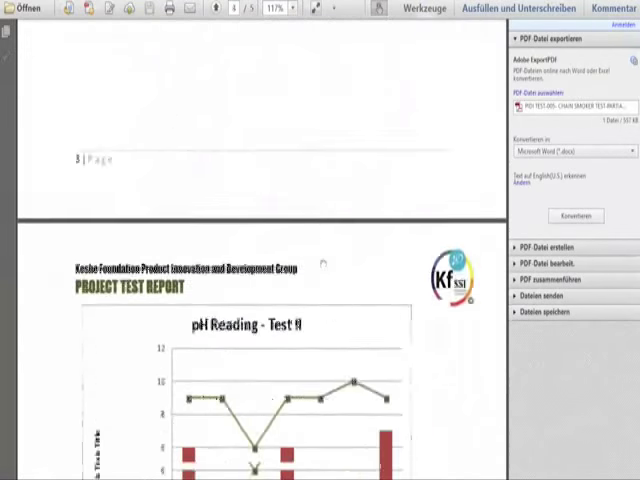
scroll("down", 3)
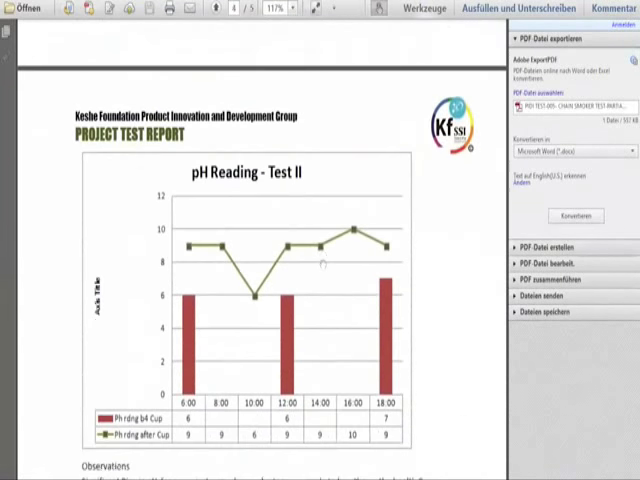
scroll("down", 3)
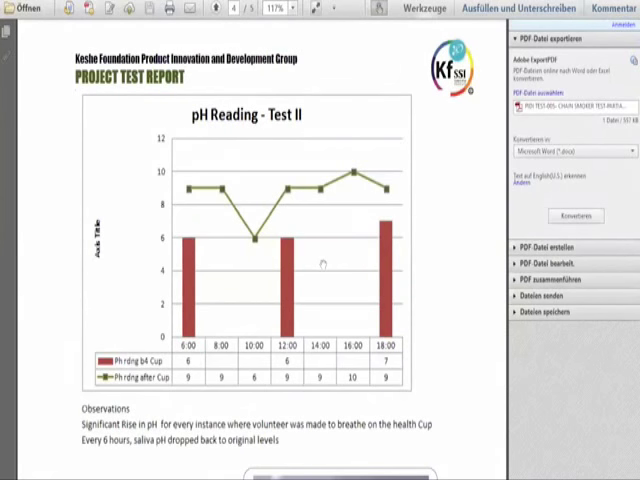
scroll("down", 3)
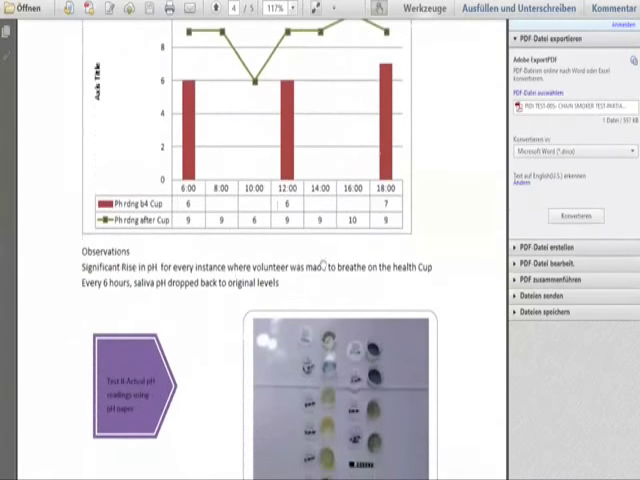
scroll("down", 3)
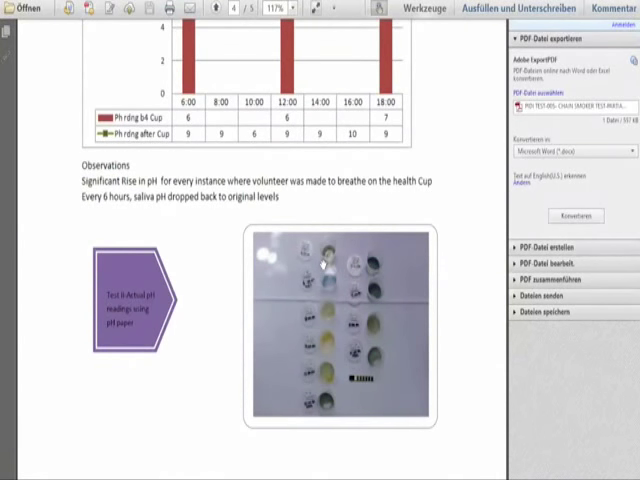
scroll("down", 3)
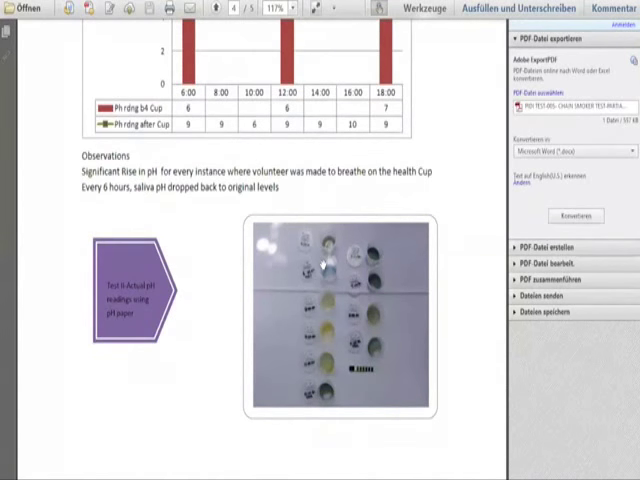
scroll("down", 3)
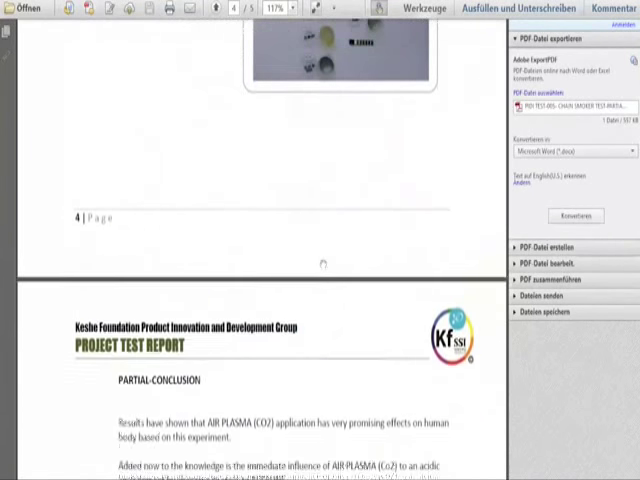
scroll("down", 3)
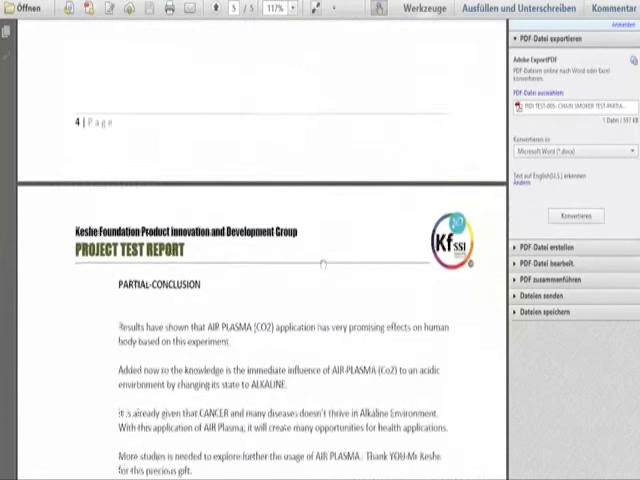
scroll("up", 3)
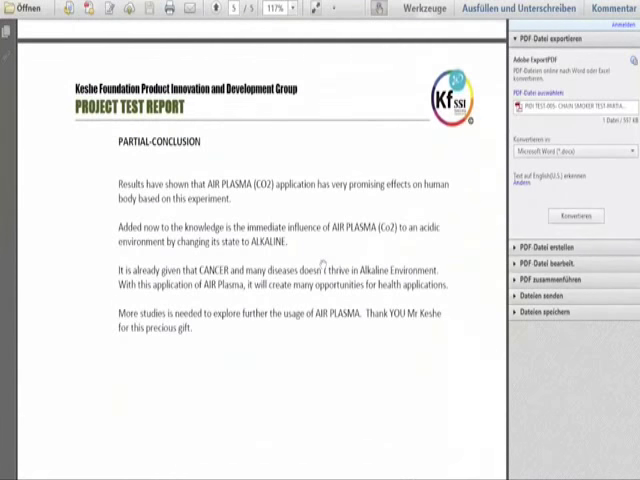
scroll("down", 3)
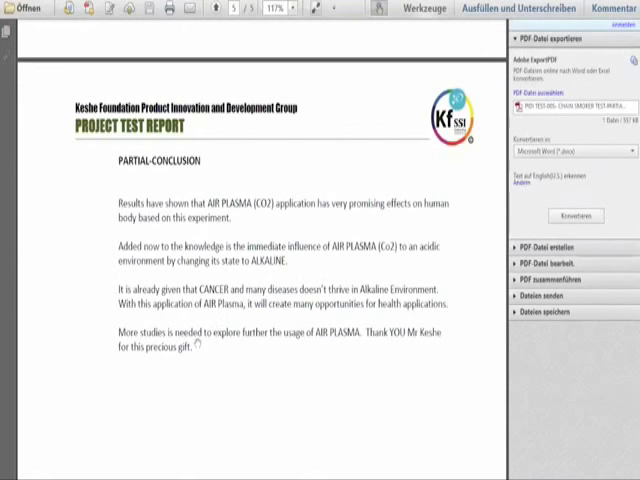
mouse_move(198, 352)
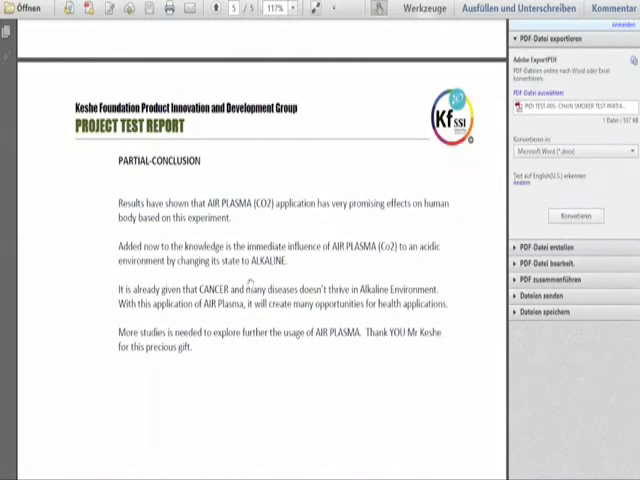
scroll("down", 3)
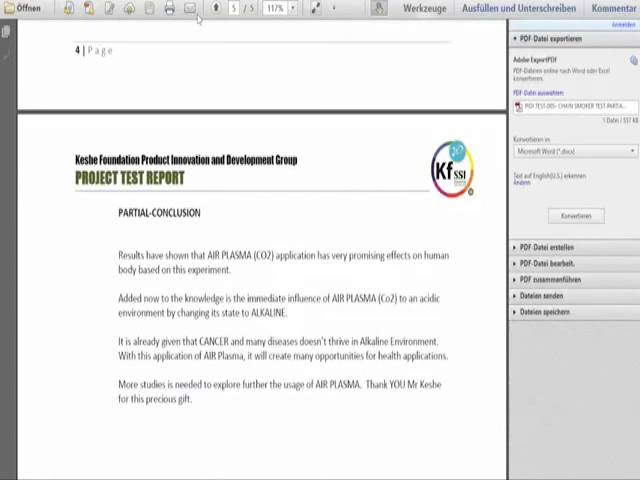
mouse_move(216, 28)
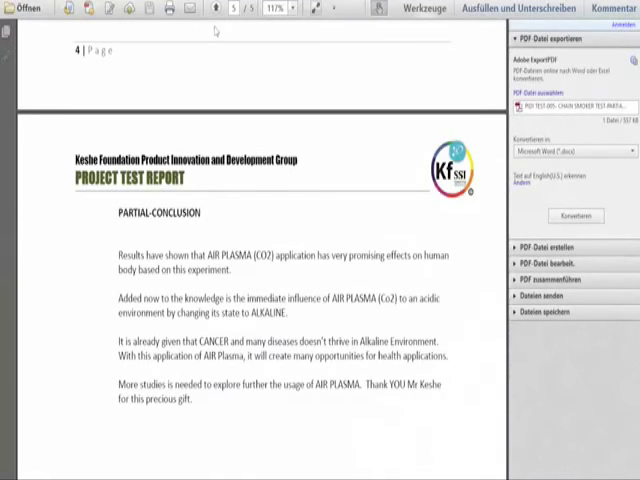